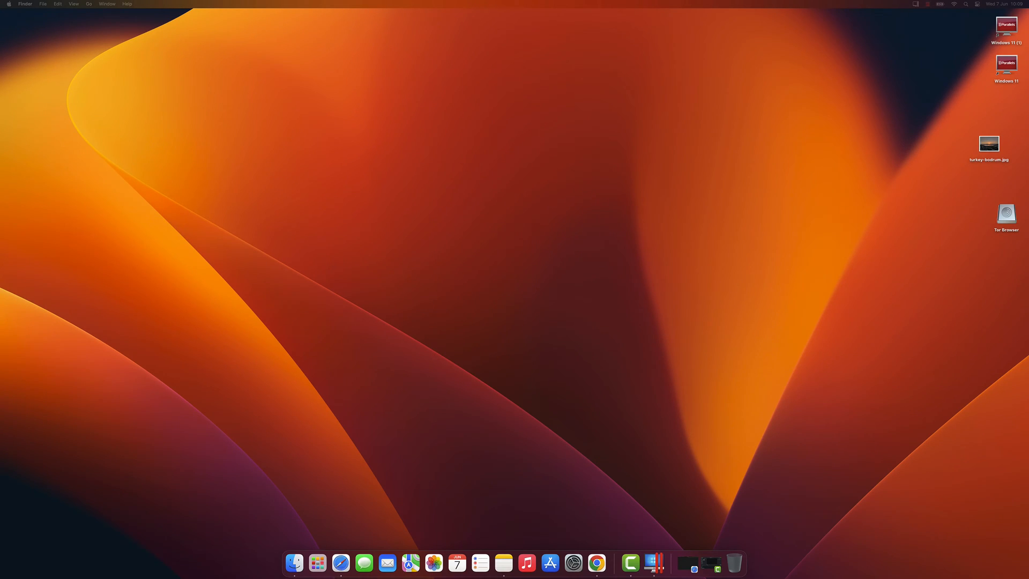
mouse_move(597, 563)
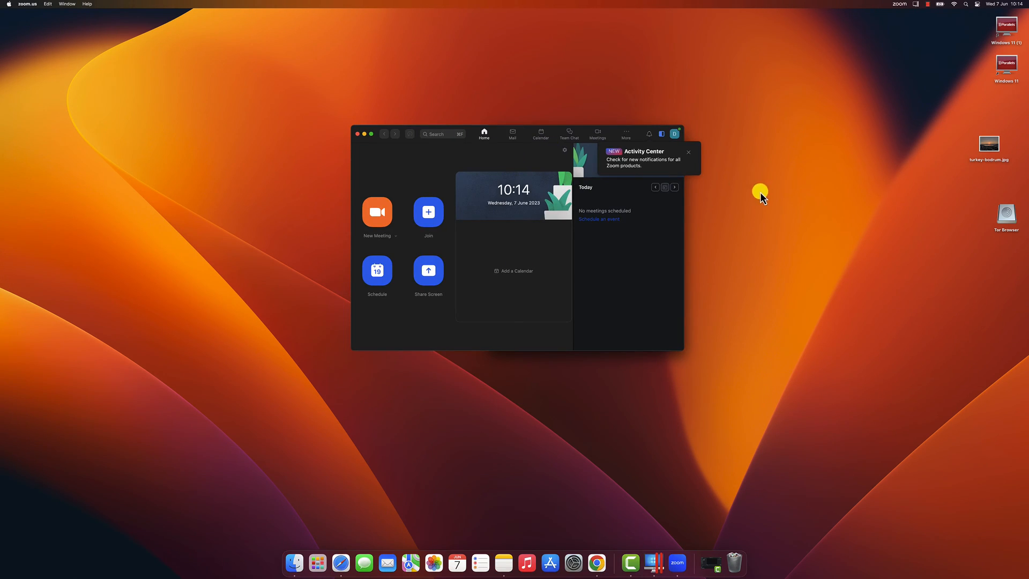
Step: Start a new meeting, join with computer audio, and mute the microphone
click(377, 215)
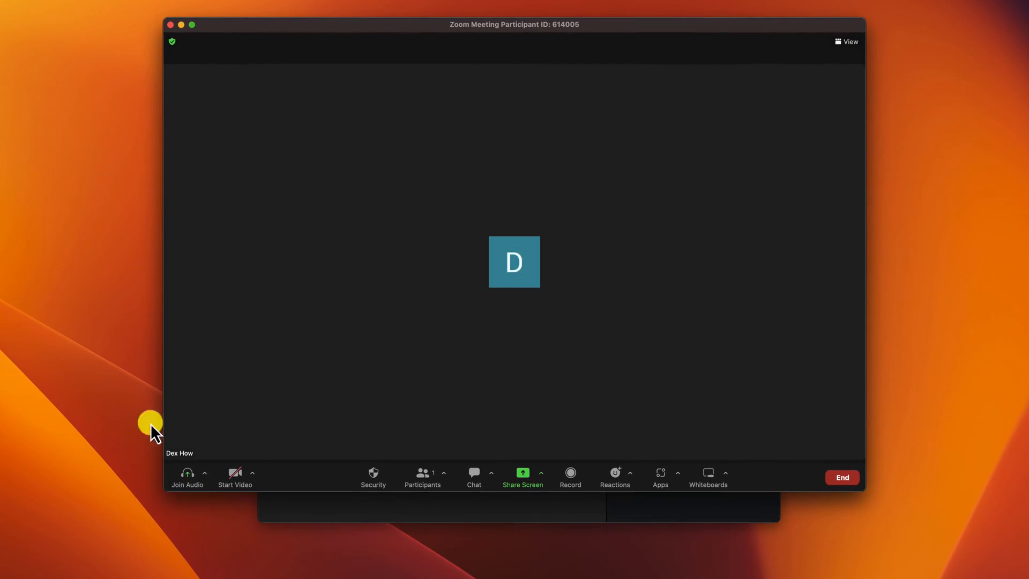
click(187, 476)
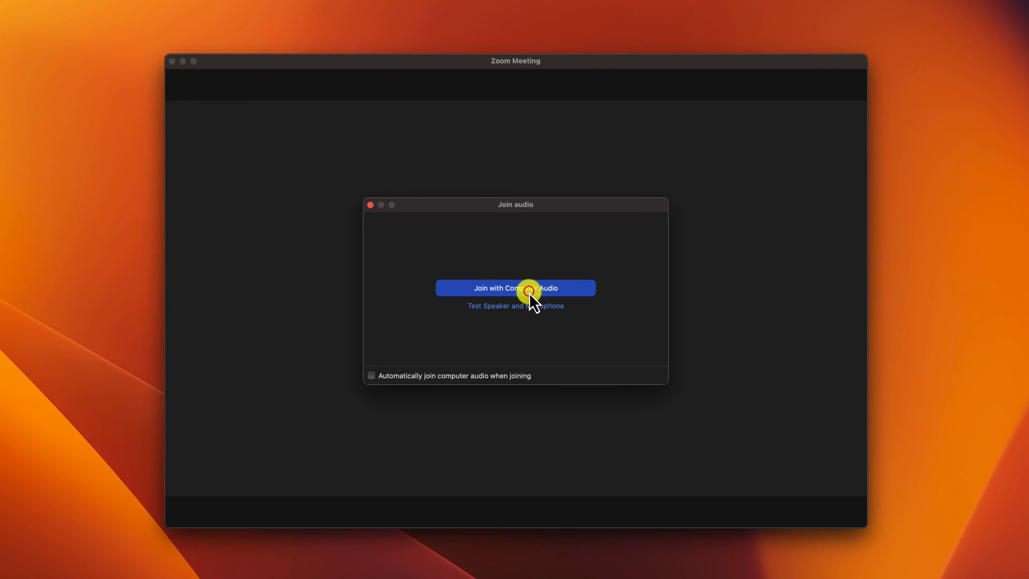
click(515, 287)
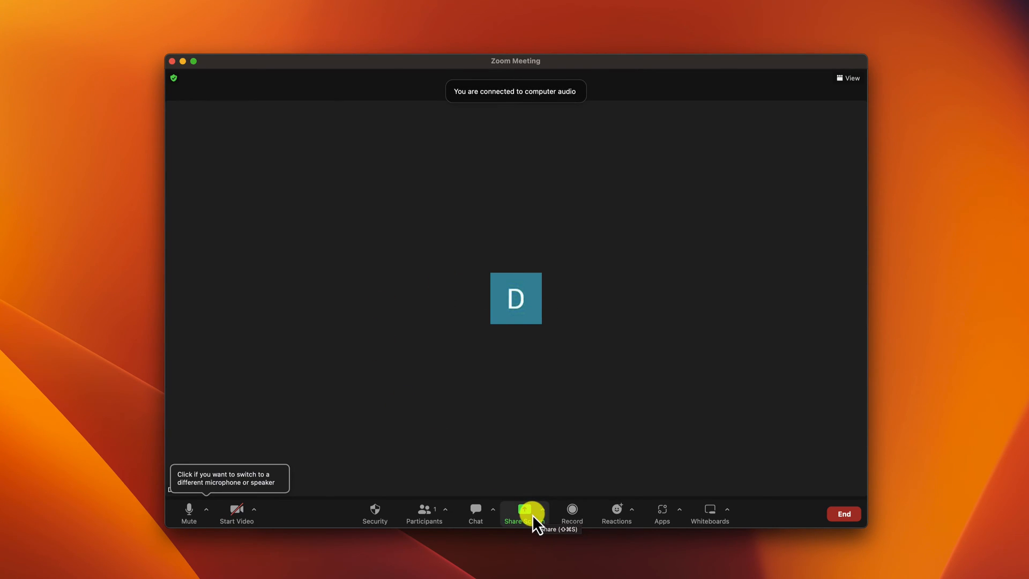
click(188, 510)
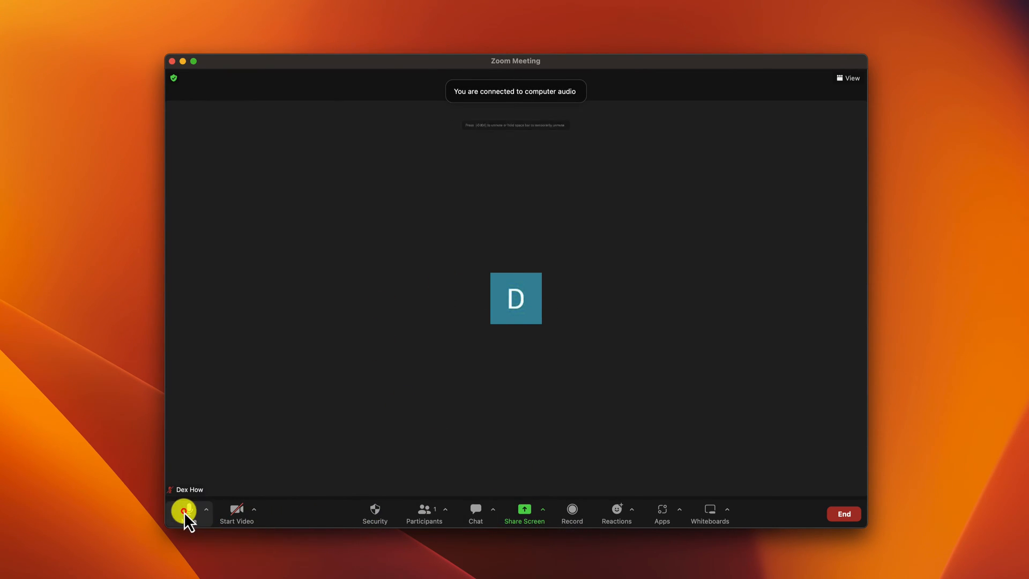
click(184, 511)
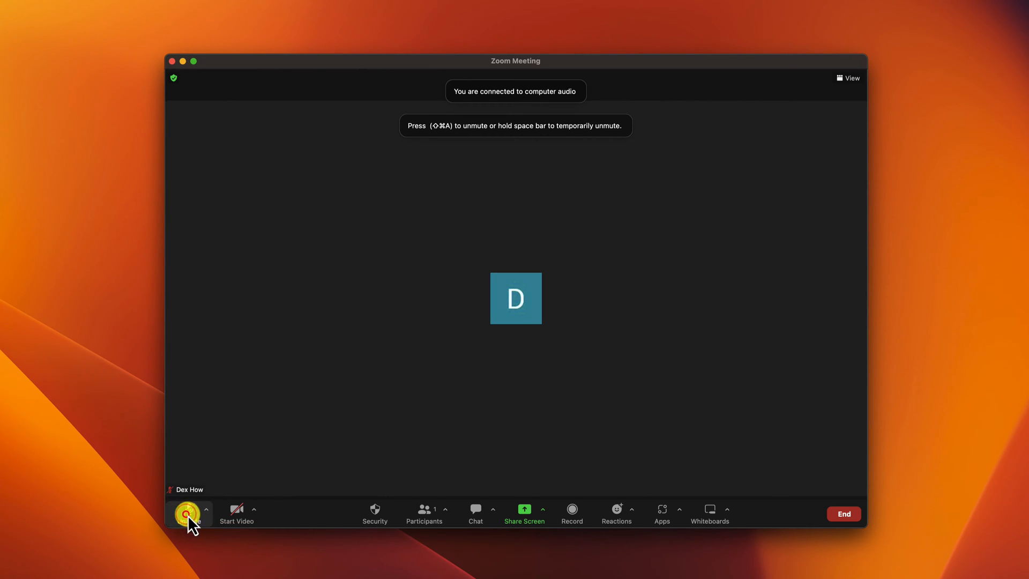
click(524, 512)
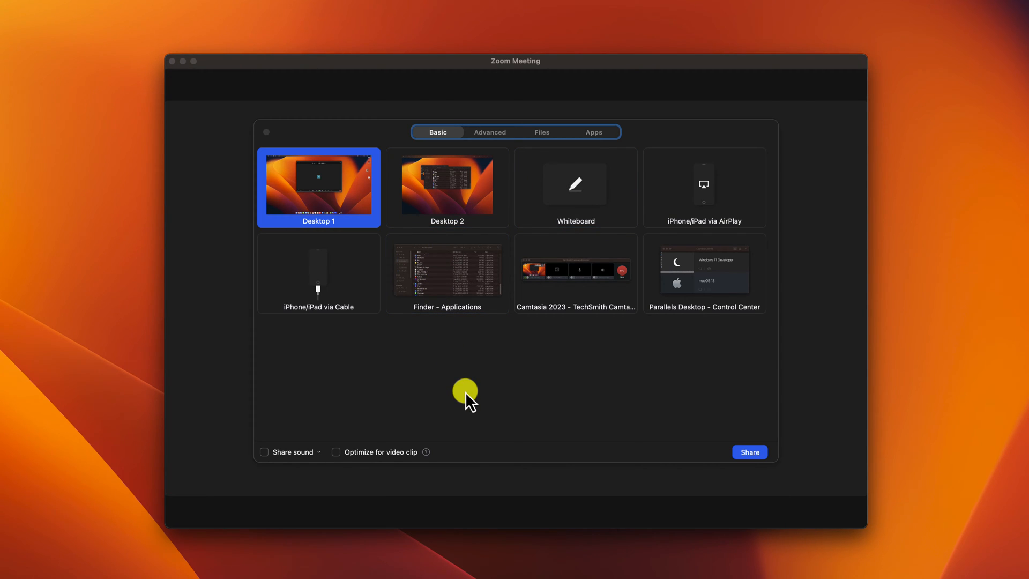
mouse_move(292, 202)
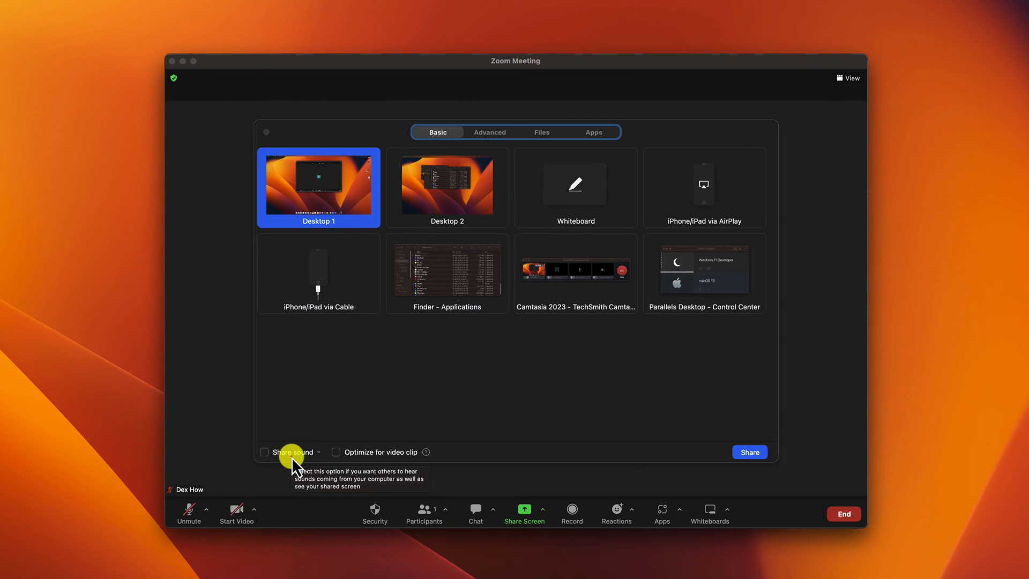
Step: Share Desktop 1 with the Share sound option ticked
click(263, 451)
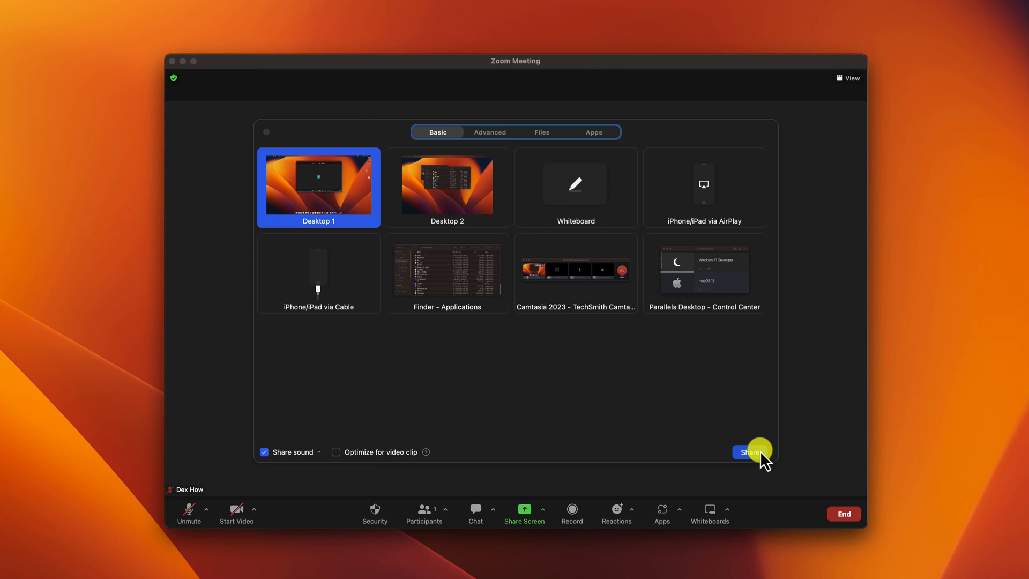
click(751, 452)
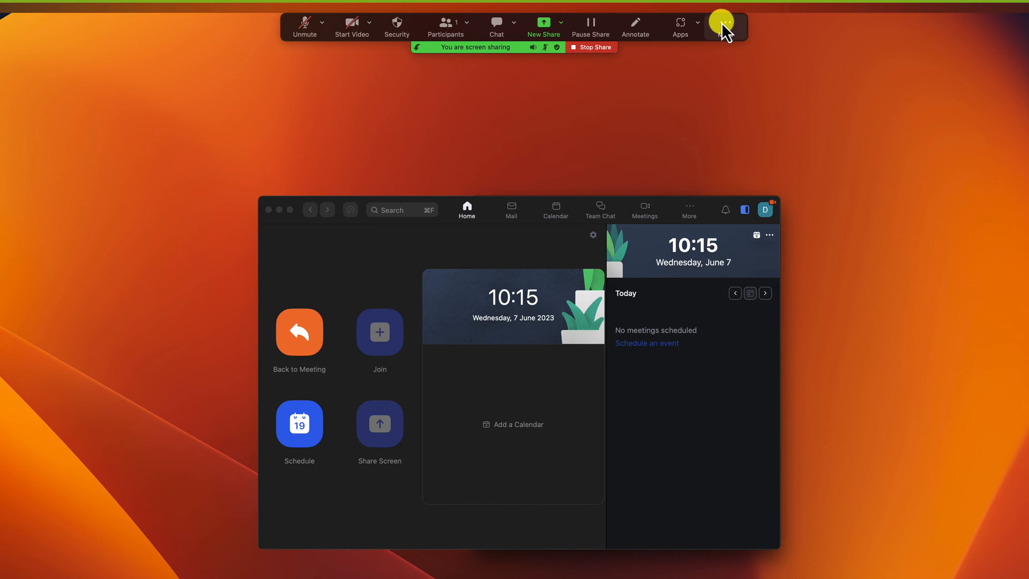
Step: Check the More options in the sharing controls, then stop sharing the screen
click(725, 26)
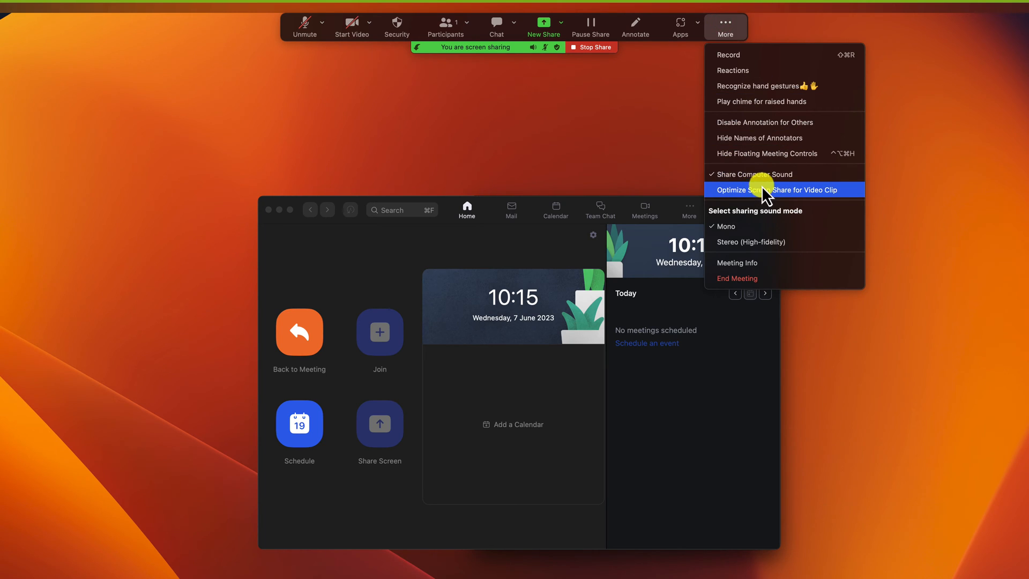
mouse_move(767, 174)
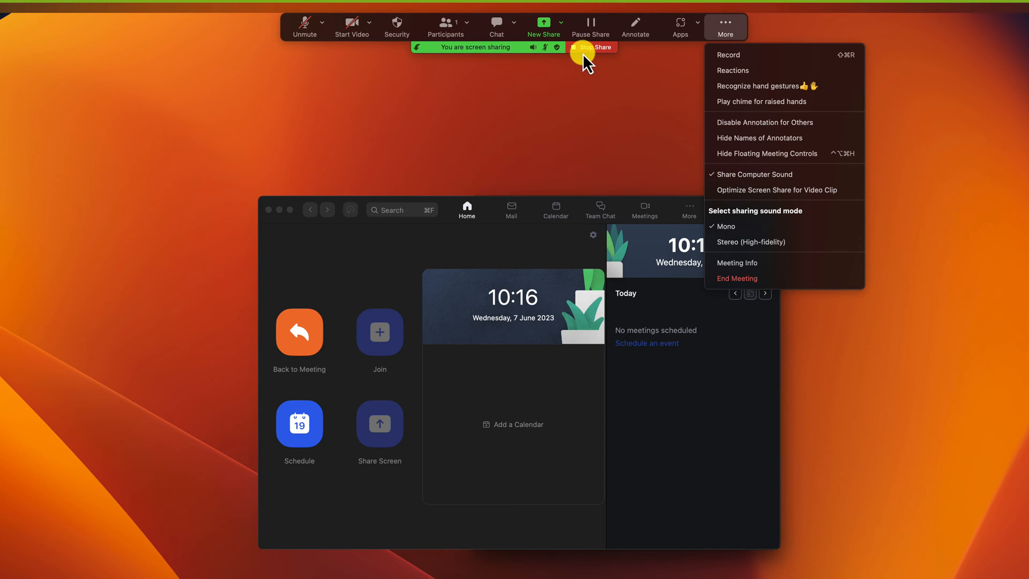
click(591, 46)
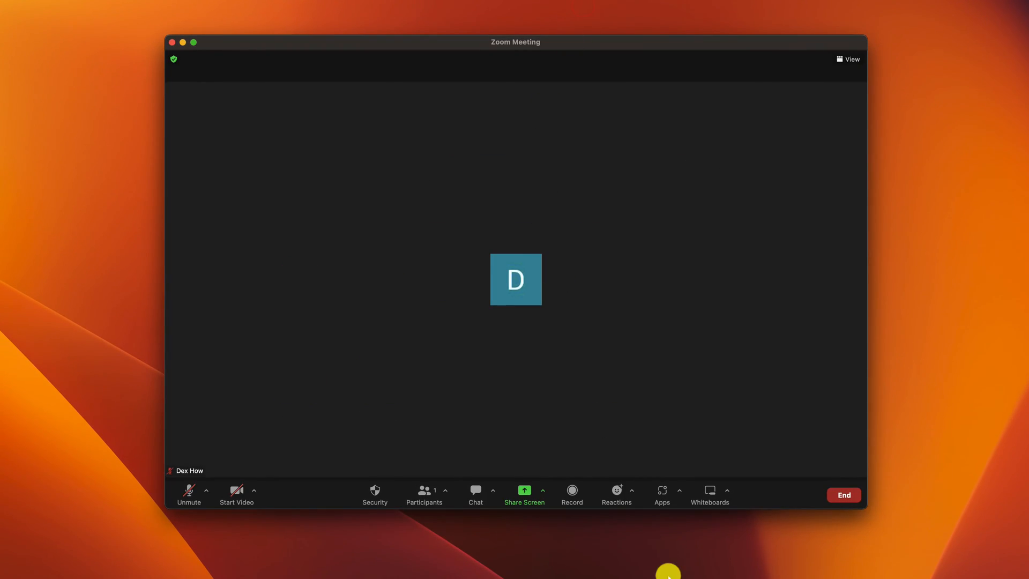
Step: Share Computer Audio only from the Advanced sharing options
click(523, 492)
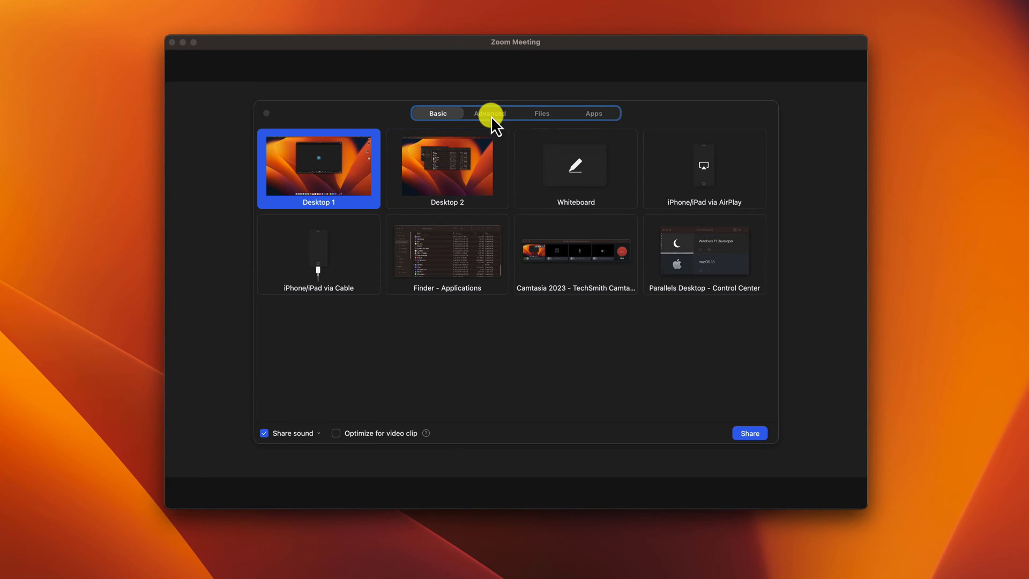
click(490, 114)
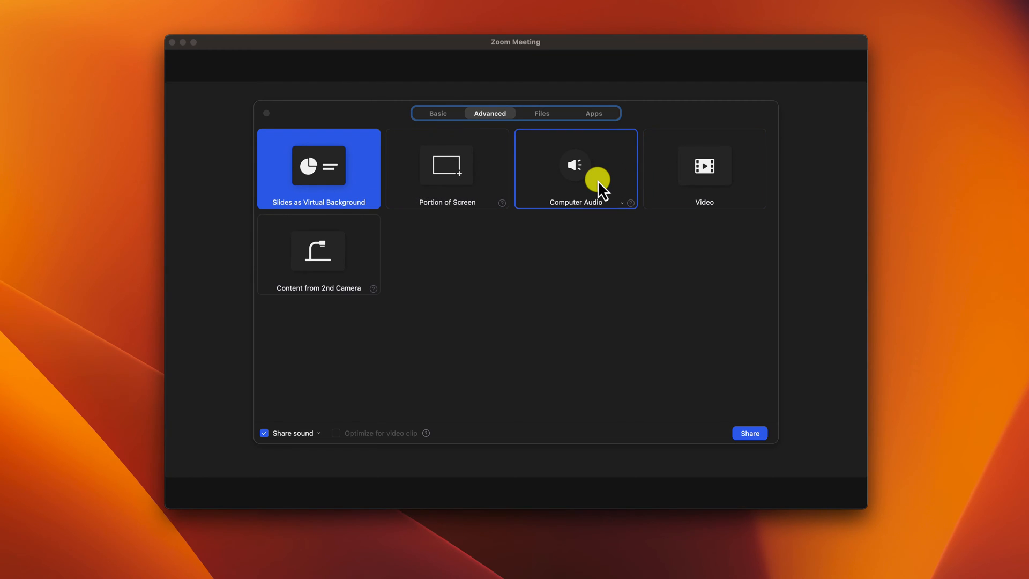
click(575, 168)
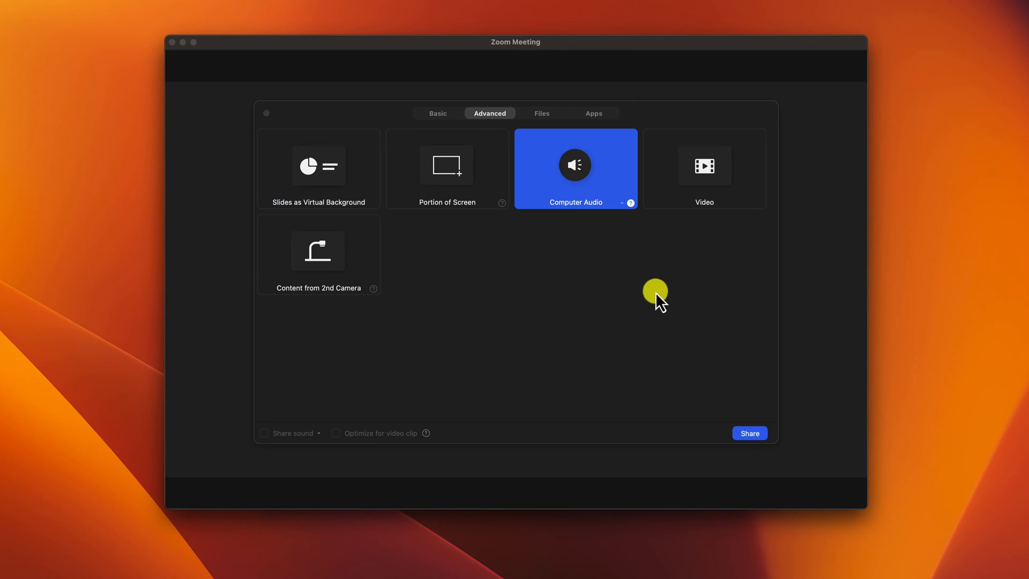
click(749, 433)
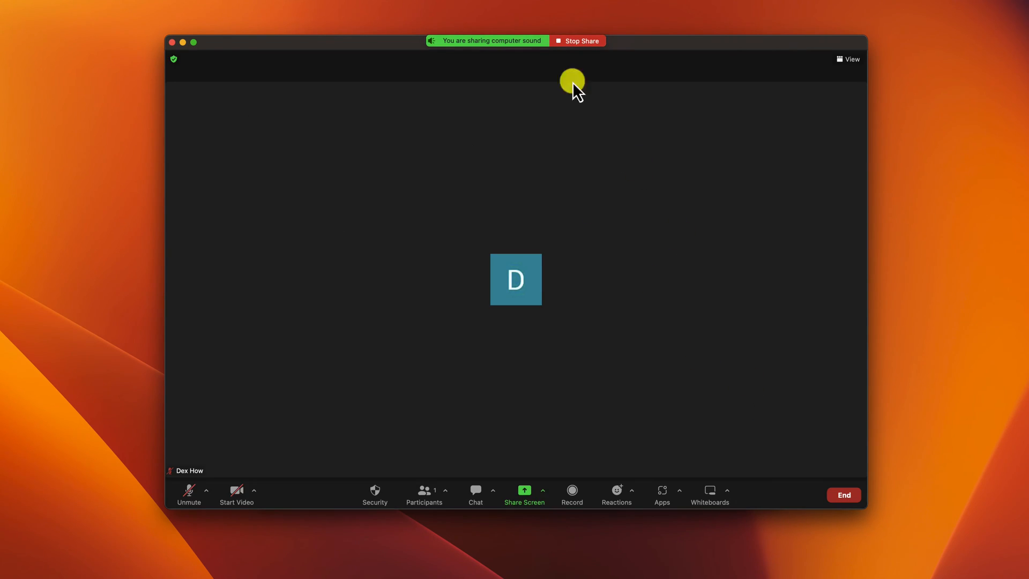
mouse_move(551, 55)
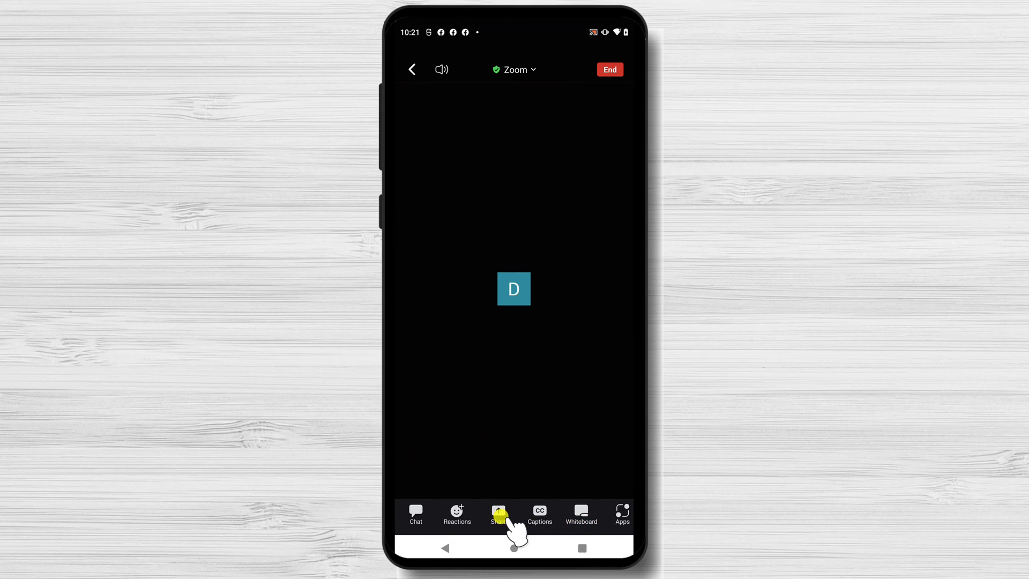
Step: Pick Screen from the Android share sheet and allow audio recording while using the app
click(499, 515)
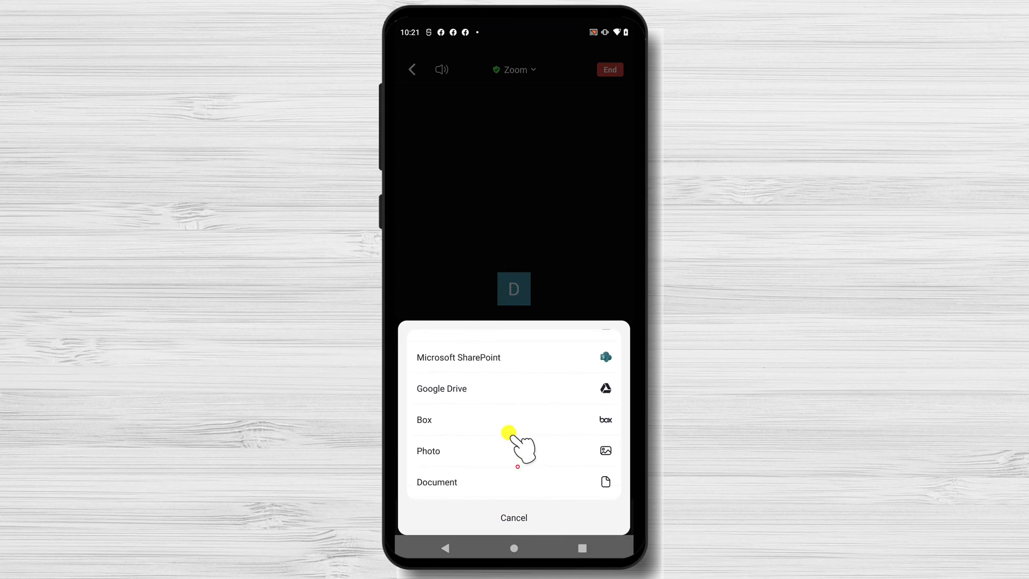
scroll(down, 3)
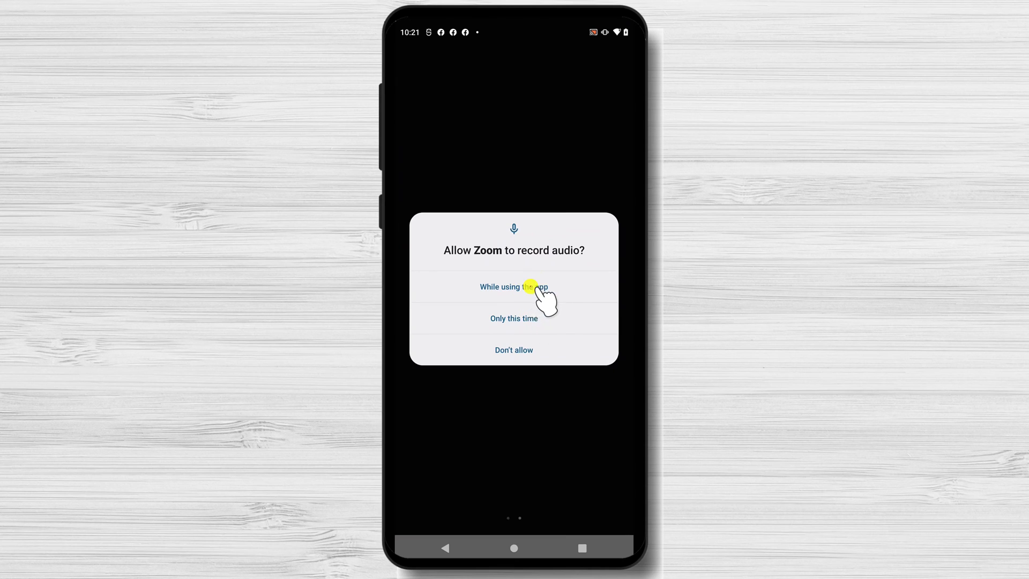
click(514, 286)
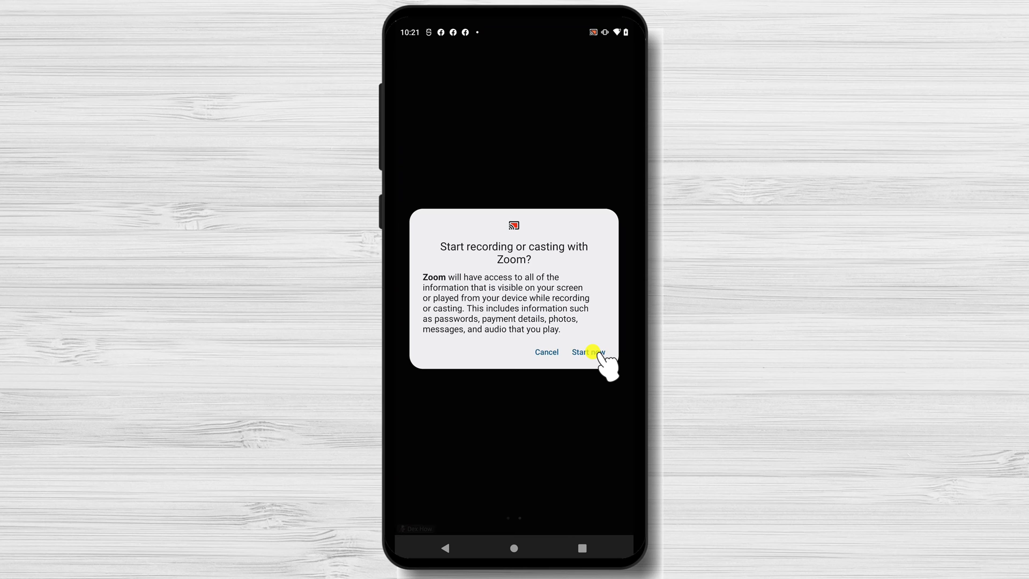
Step: Confirm casting with Zoom and allow Zoom to display over other apps
click(587, 352)
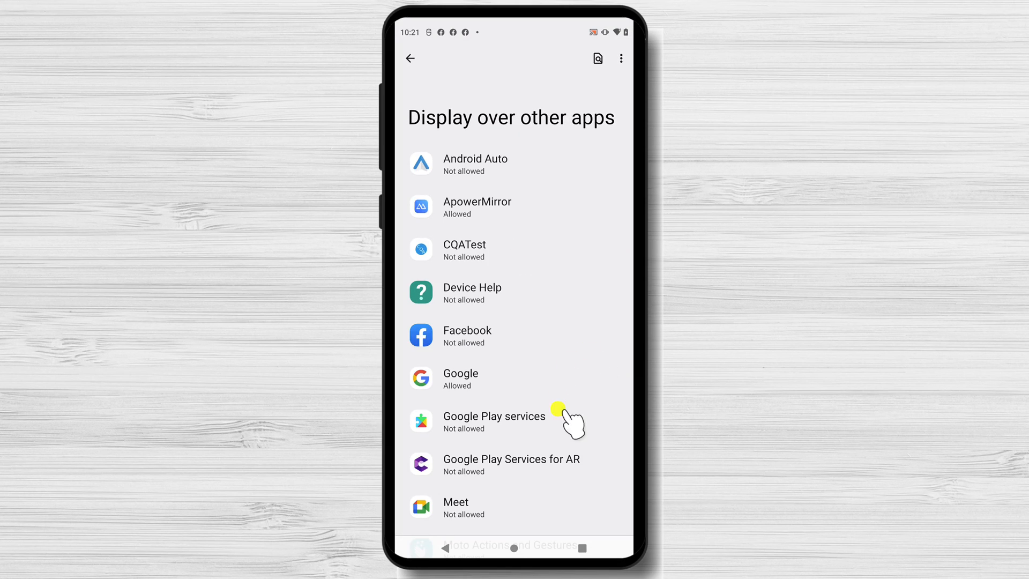
scroll(down, 3)
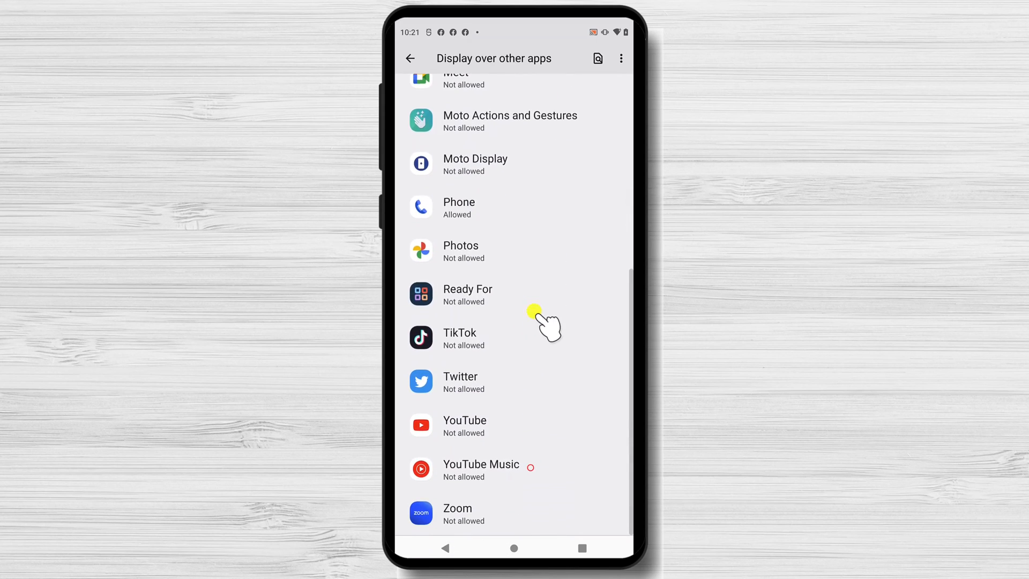
click(457, 515)
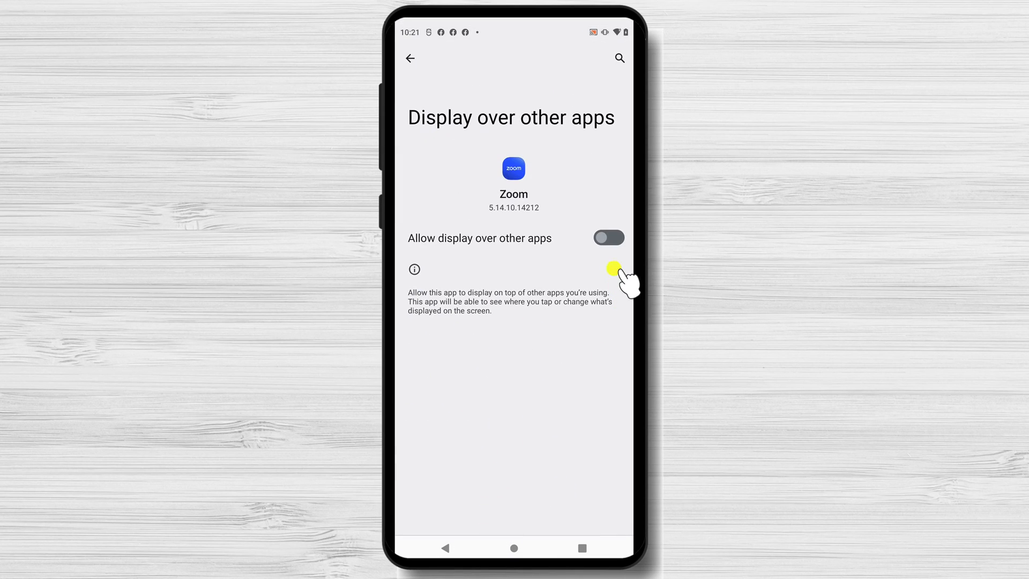
click(608, 237)
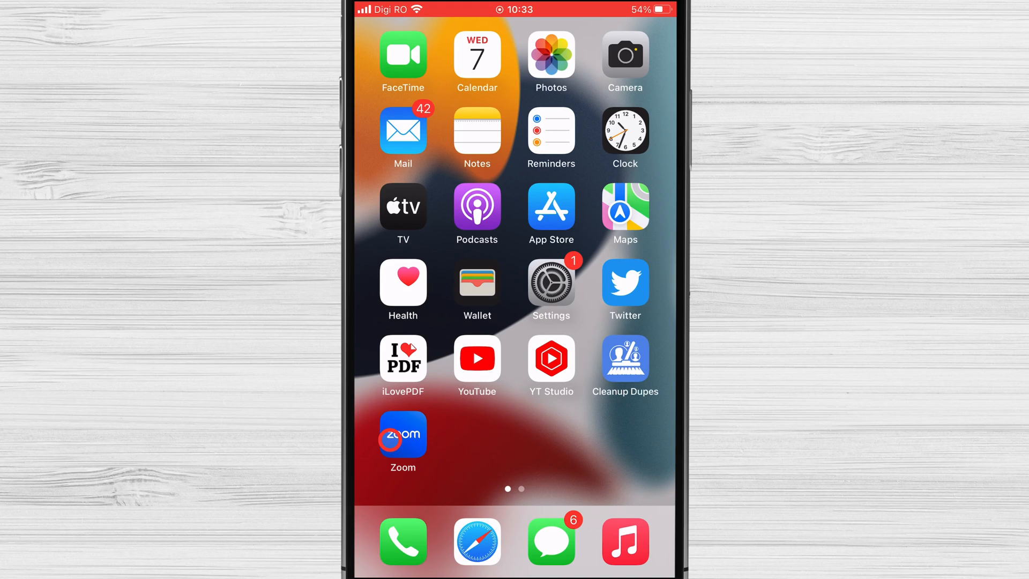
Step: Launch the Zoom app from the iPhone home screen
click(404, 434)
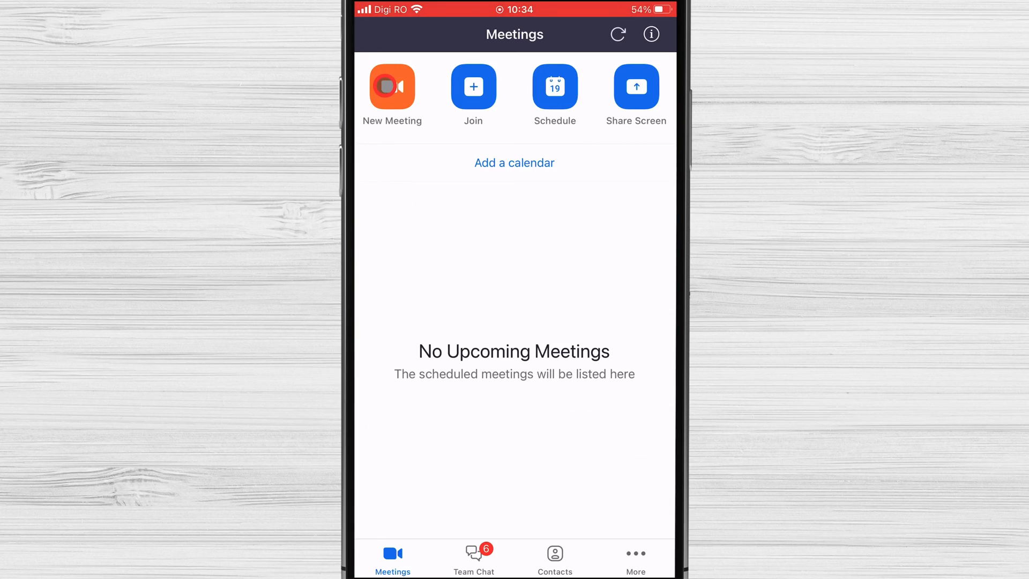
Step: Start a new iPhone meeting, grant microphone access, and join audio over Wi-Fi or Cellular Data
click(392, 86)
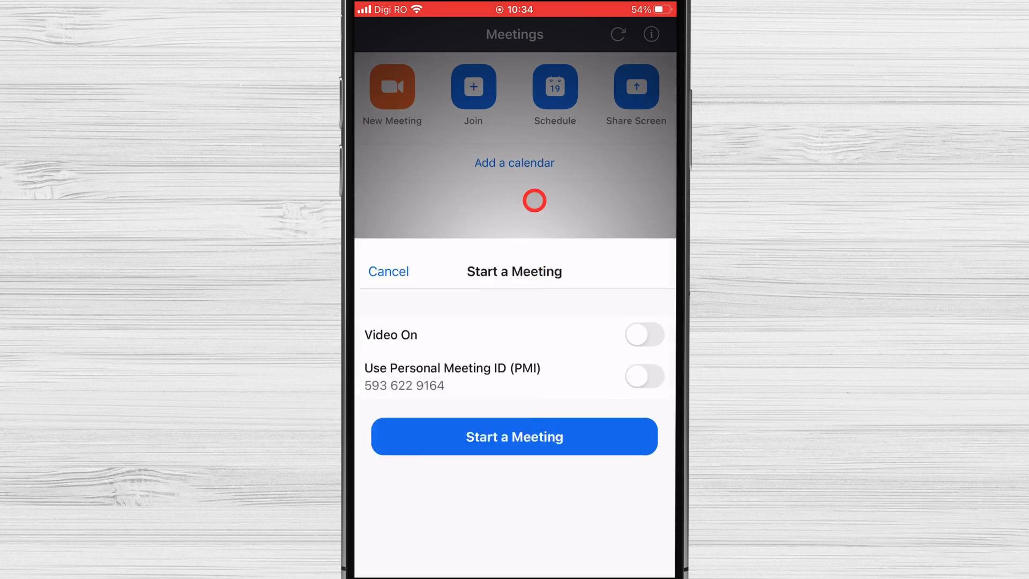
click(514, 436)
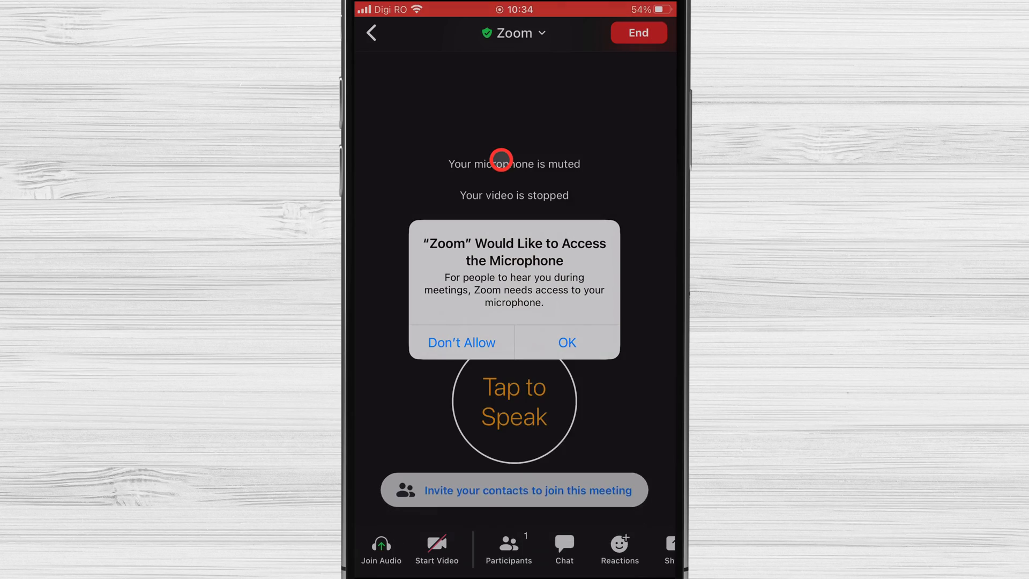
click(566, 342)
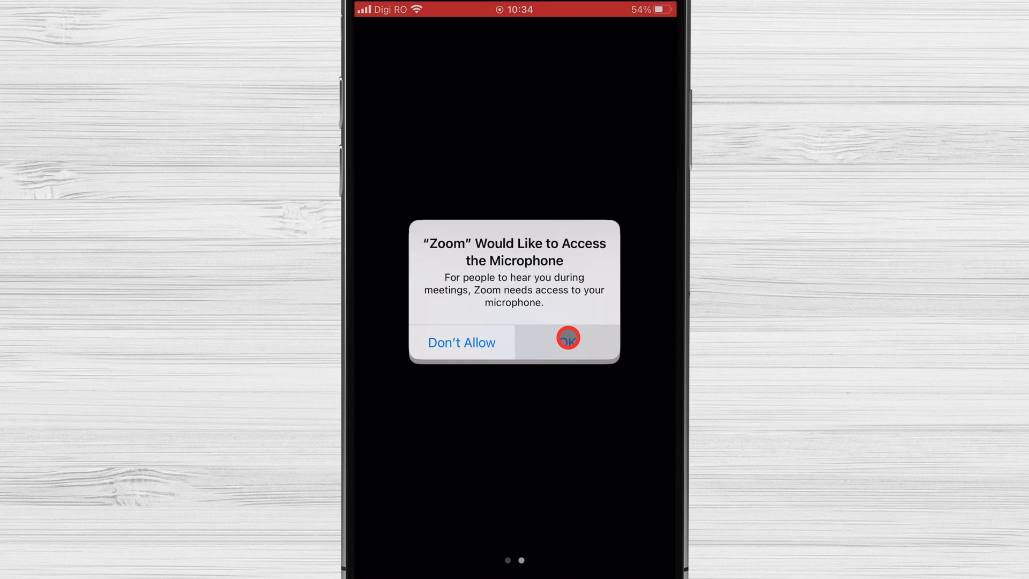
click(566, 338)
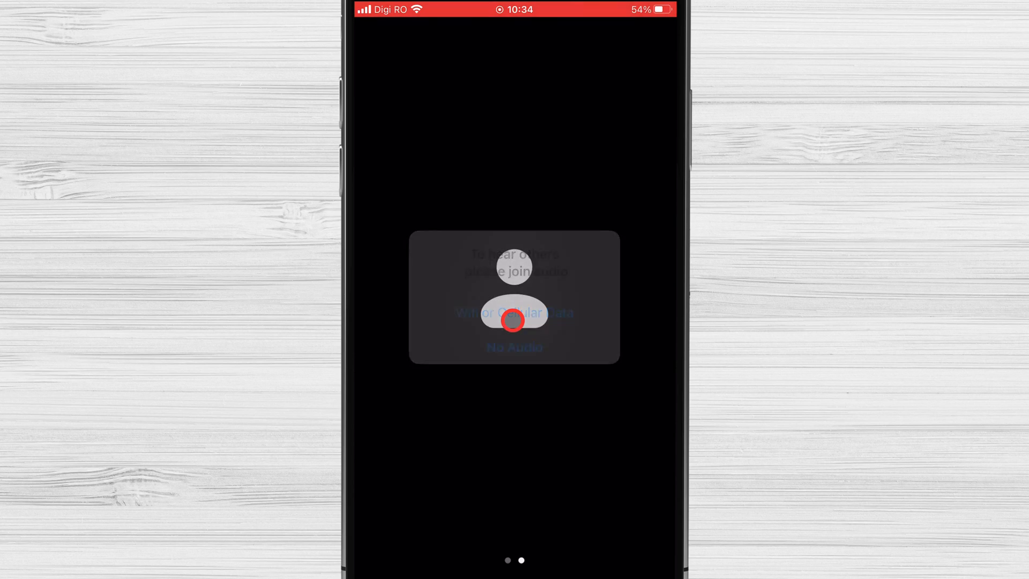
click(514, 312)
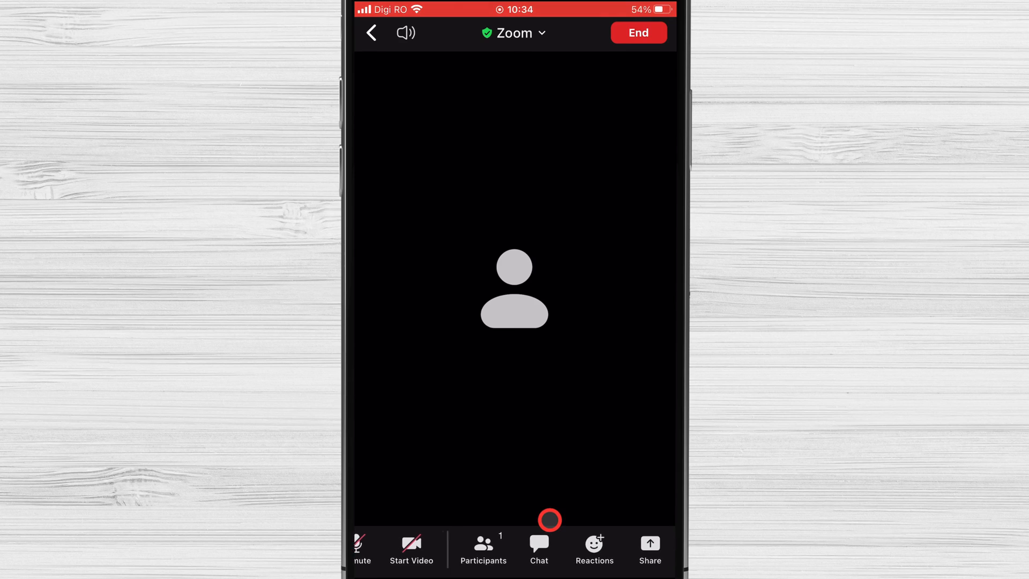
Step: Broadcast the iPhone screen into the meeting with Share Device Audio set to On
click(649, 550)
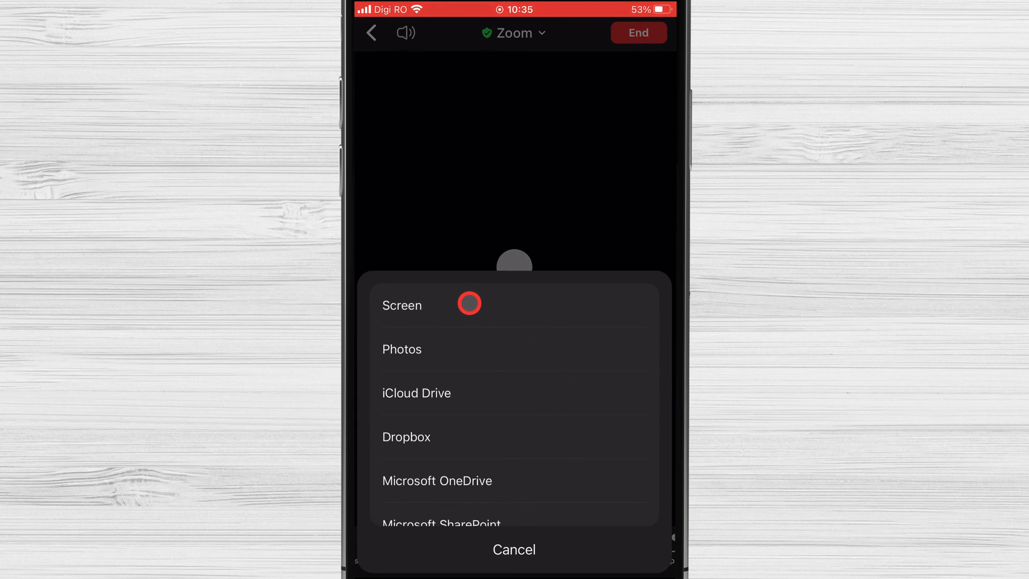
click(402, 305)
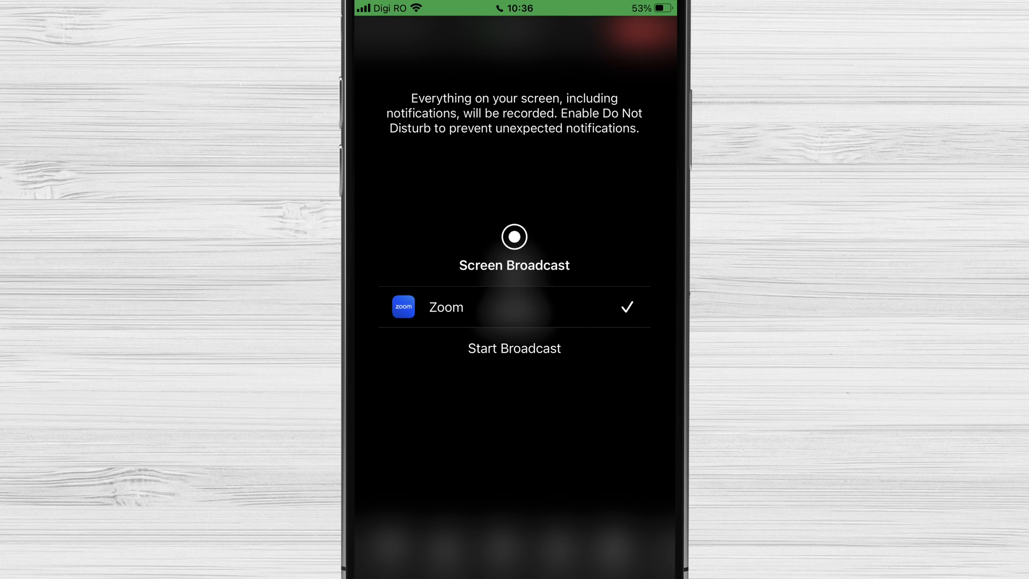
click(515, 348)
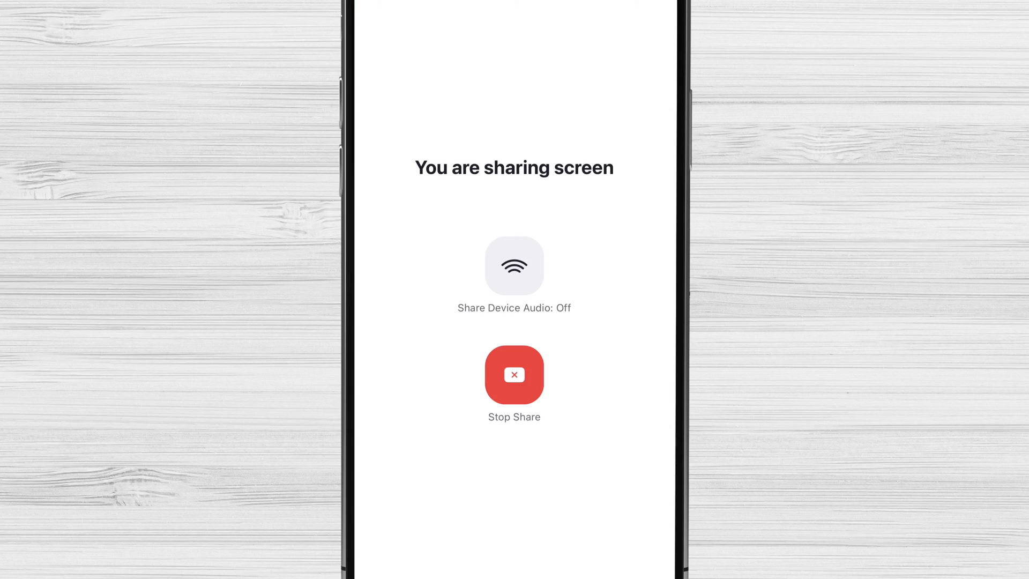
click(514, 265)
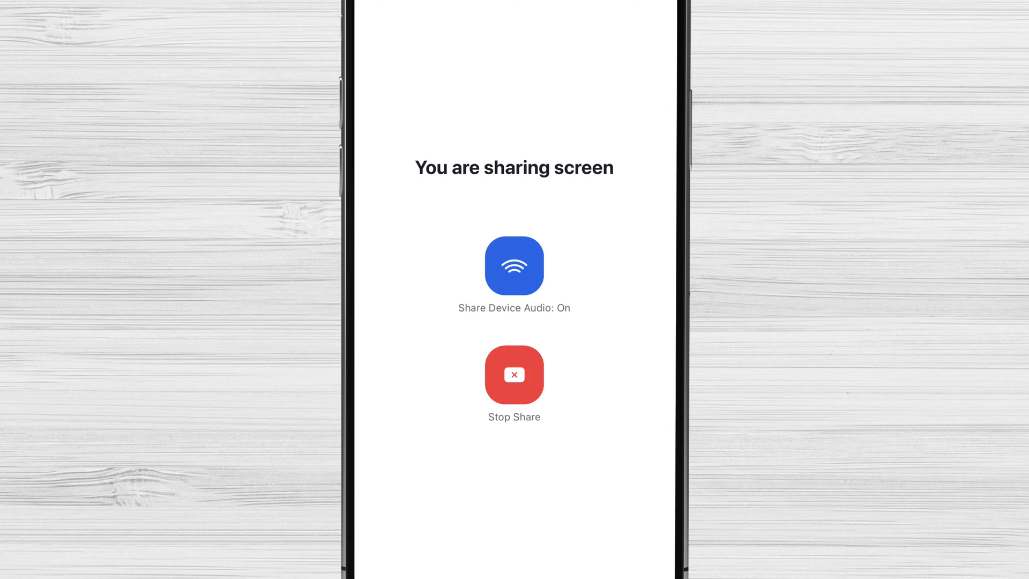